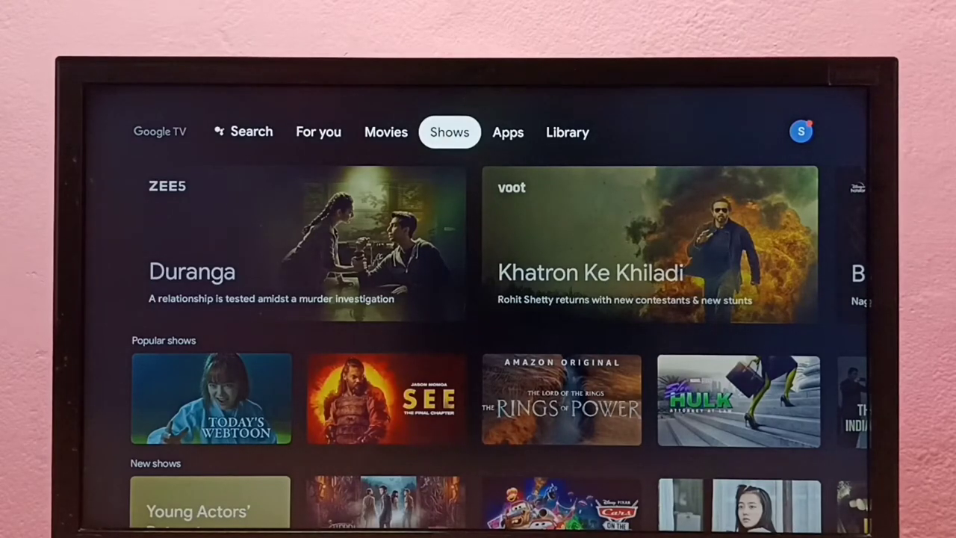
Go from the profile panel into Settings toward Apps > Security & restrictions > Install unknown apps
click(568, 131)
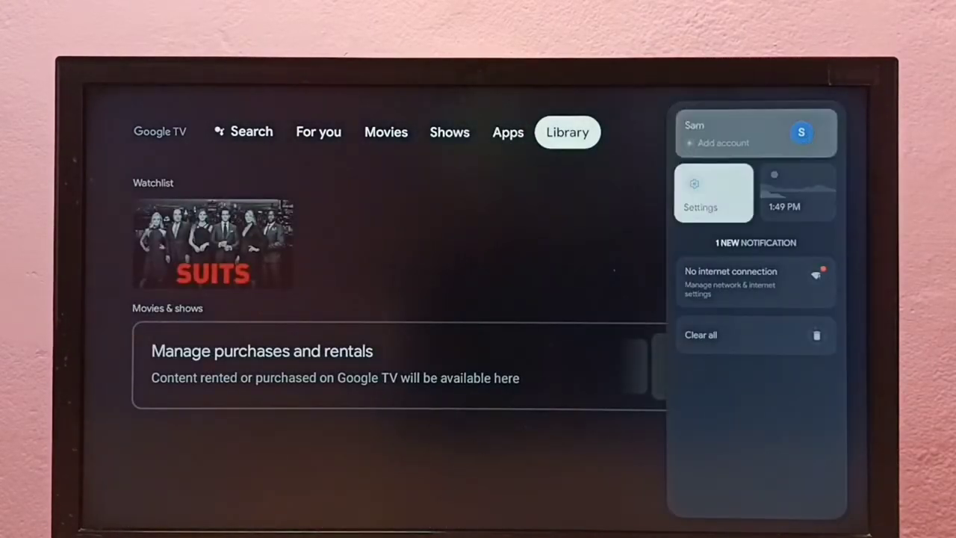
click(698, 193)
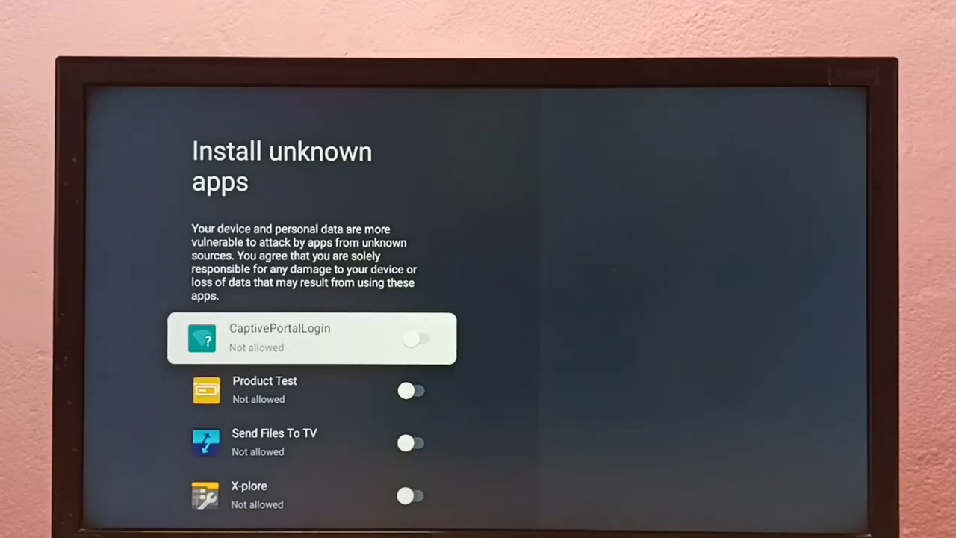
scroll(down, 3)
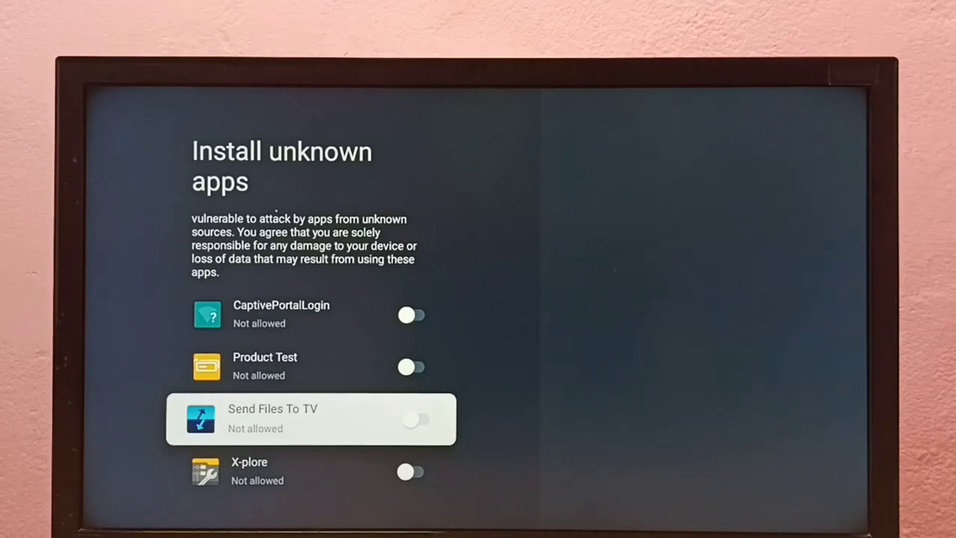
Toggle Send Files To TV and X-plore to Allowed for installing unknown apps
click(415, 418)
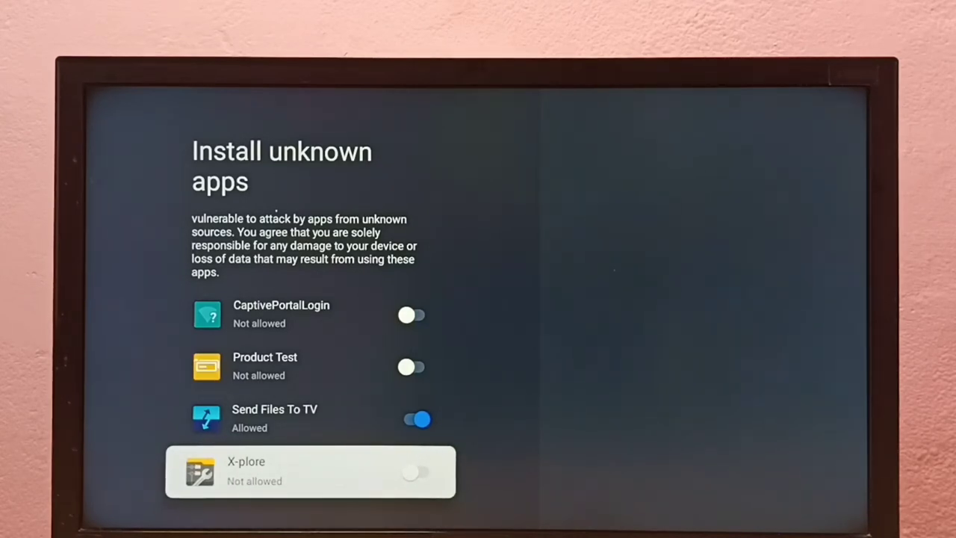
click(418, 472)
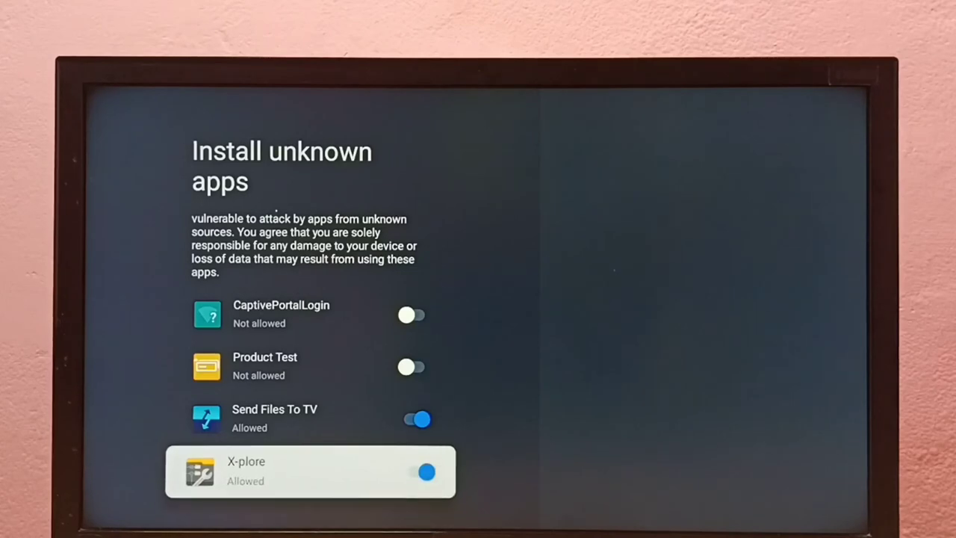